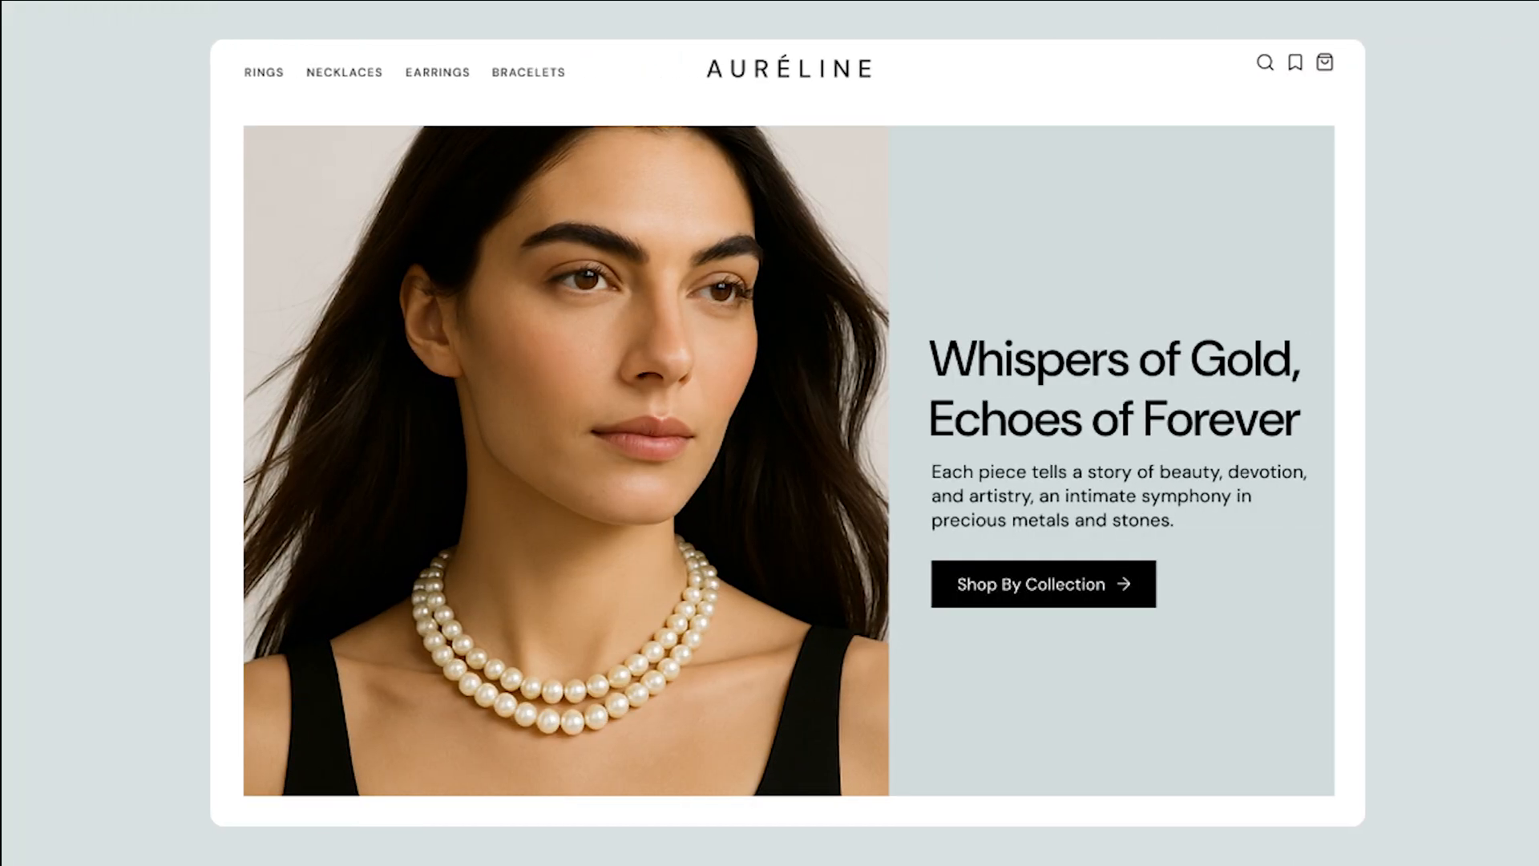
Submit the Welcome to Medusa form with email, name and password to create the admin account.
click(1043, 584)
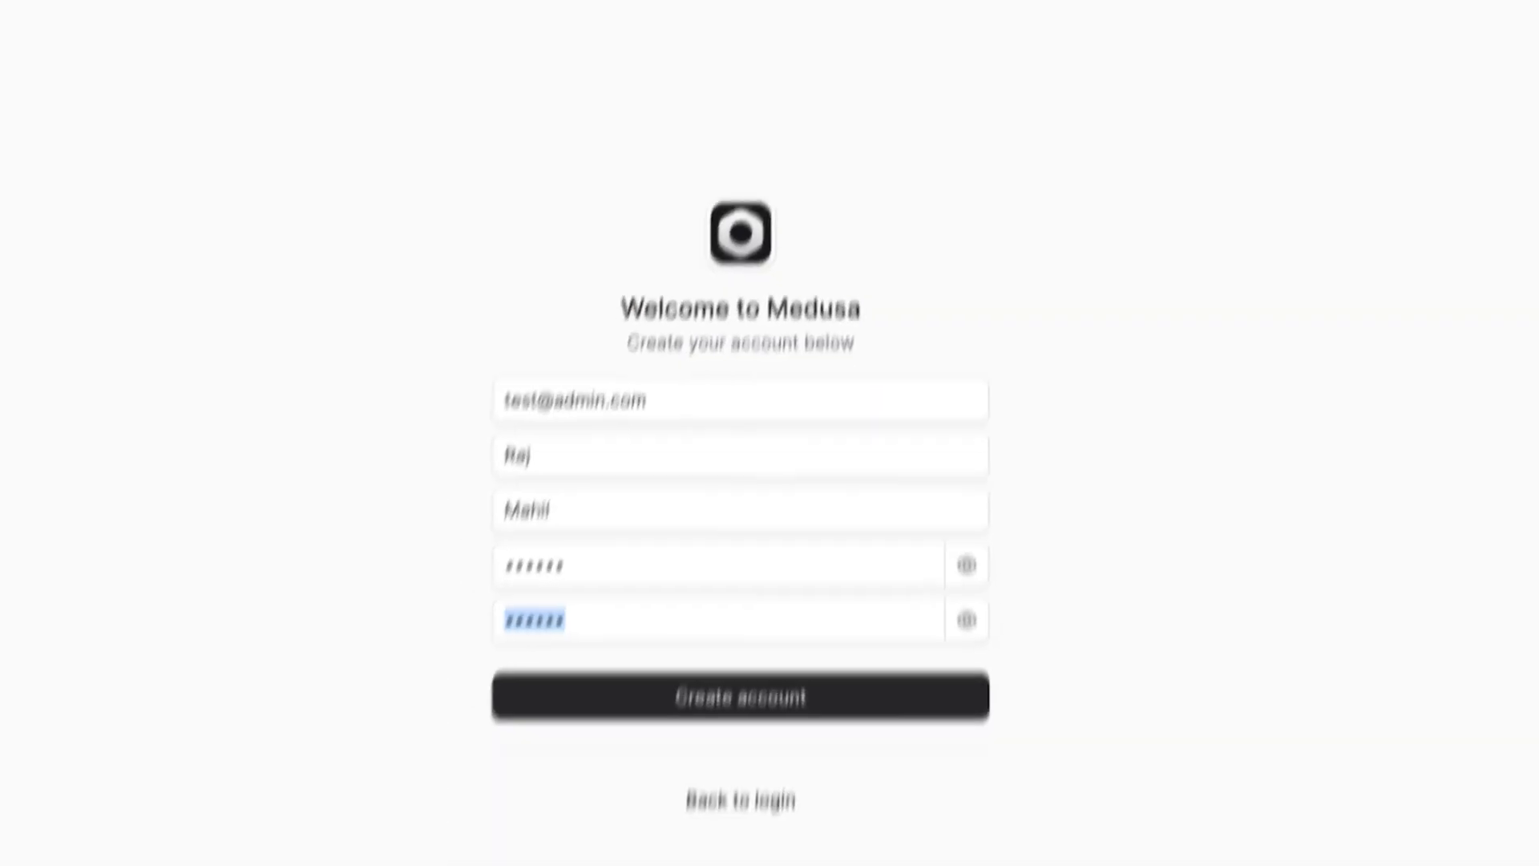
click(739, 698)
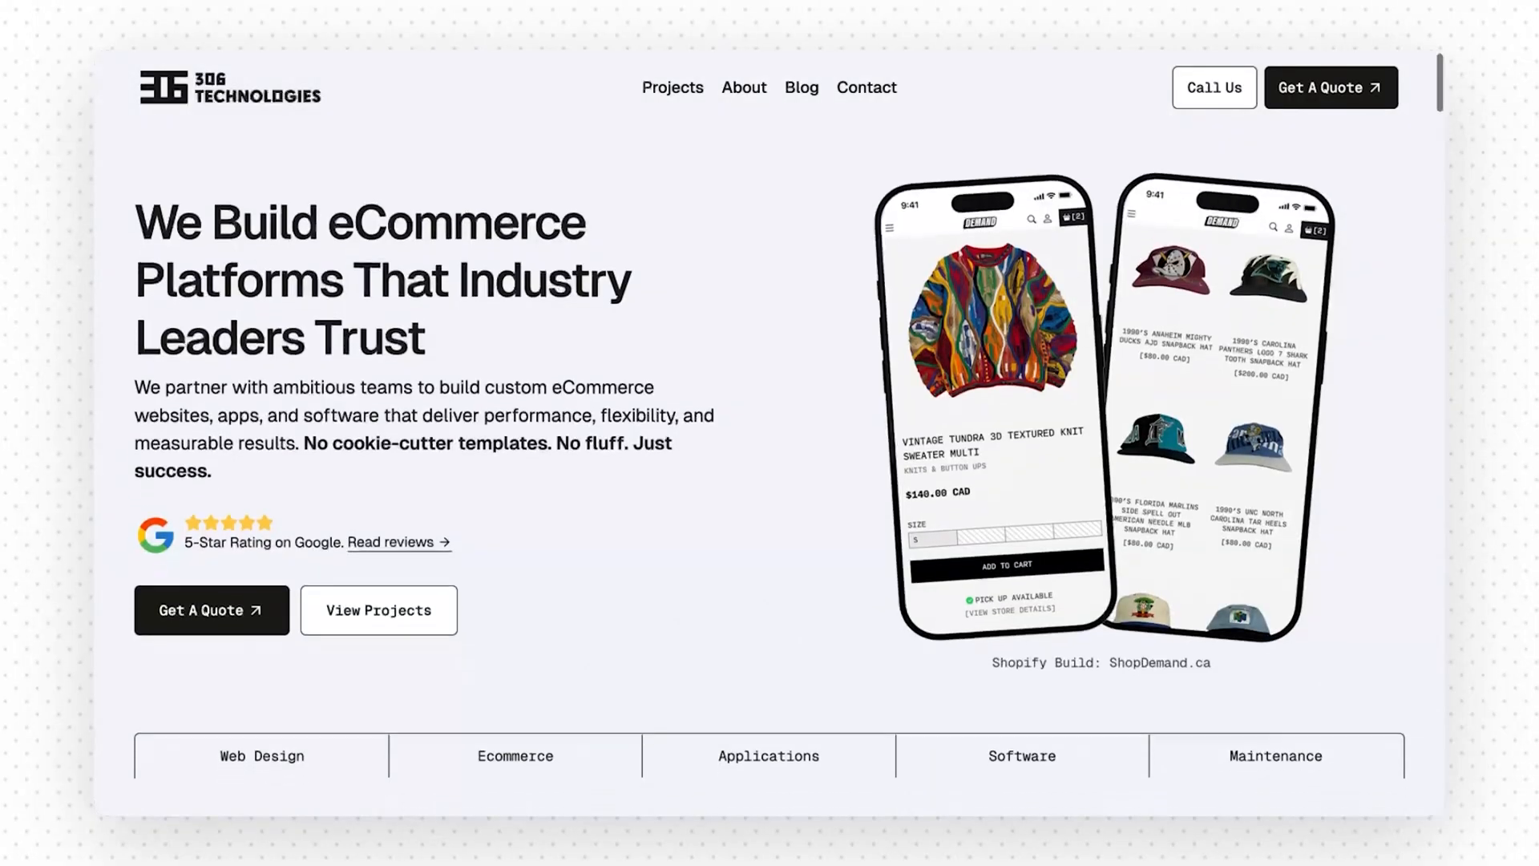
scroll(down, 3)
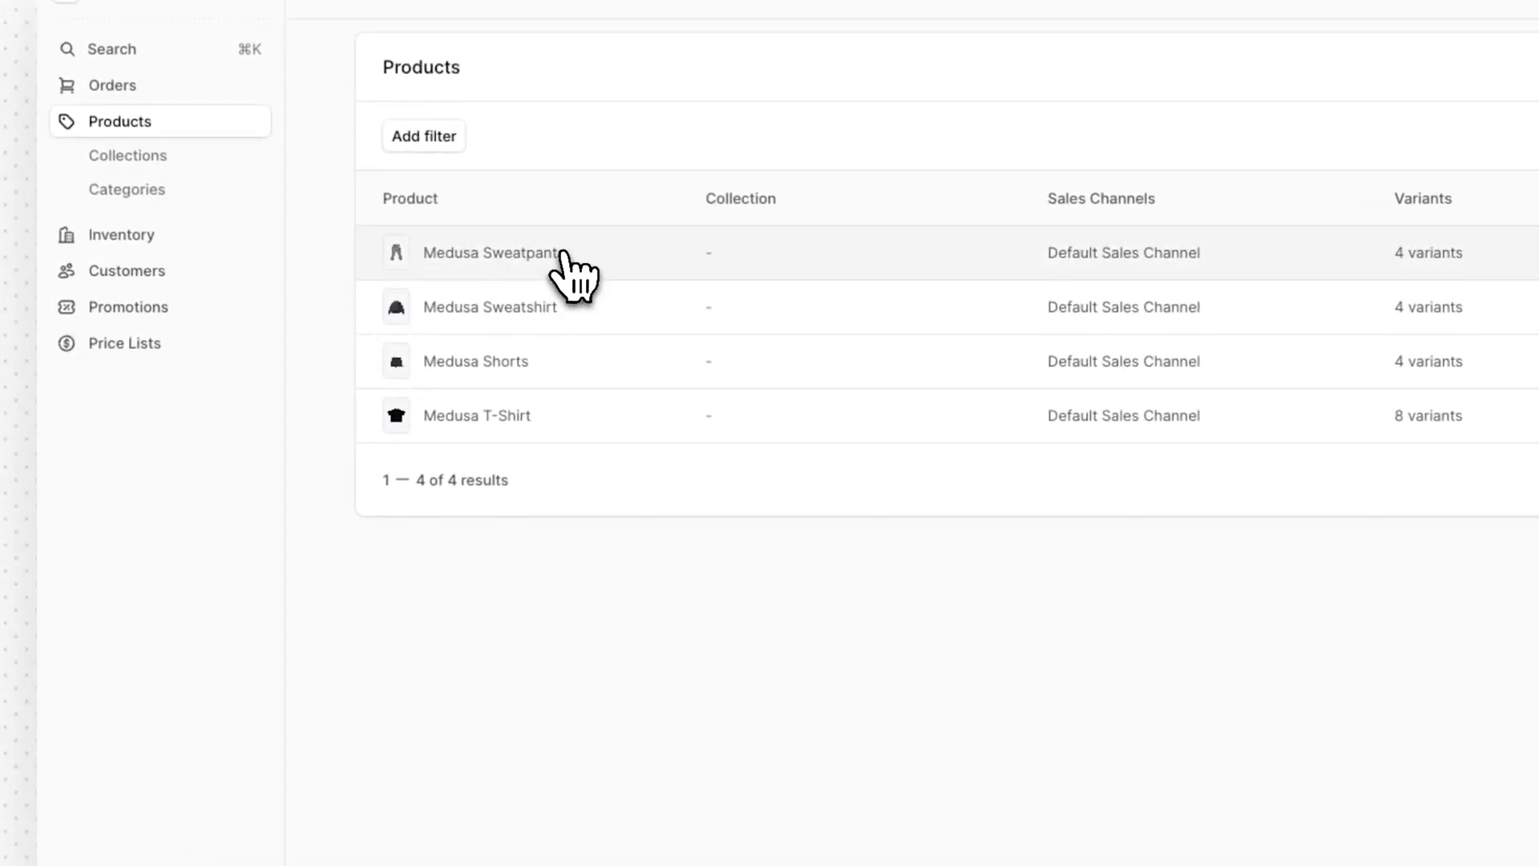
Import the jewellery product CSV, adding five products so the list shows nine.
click(491, 252)
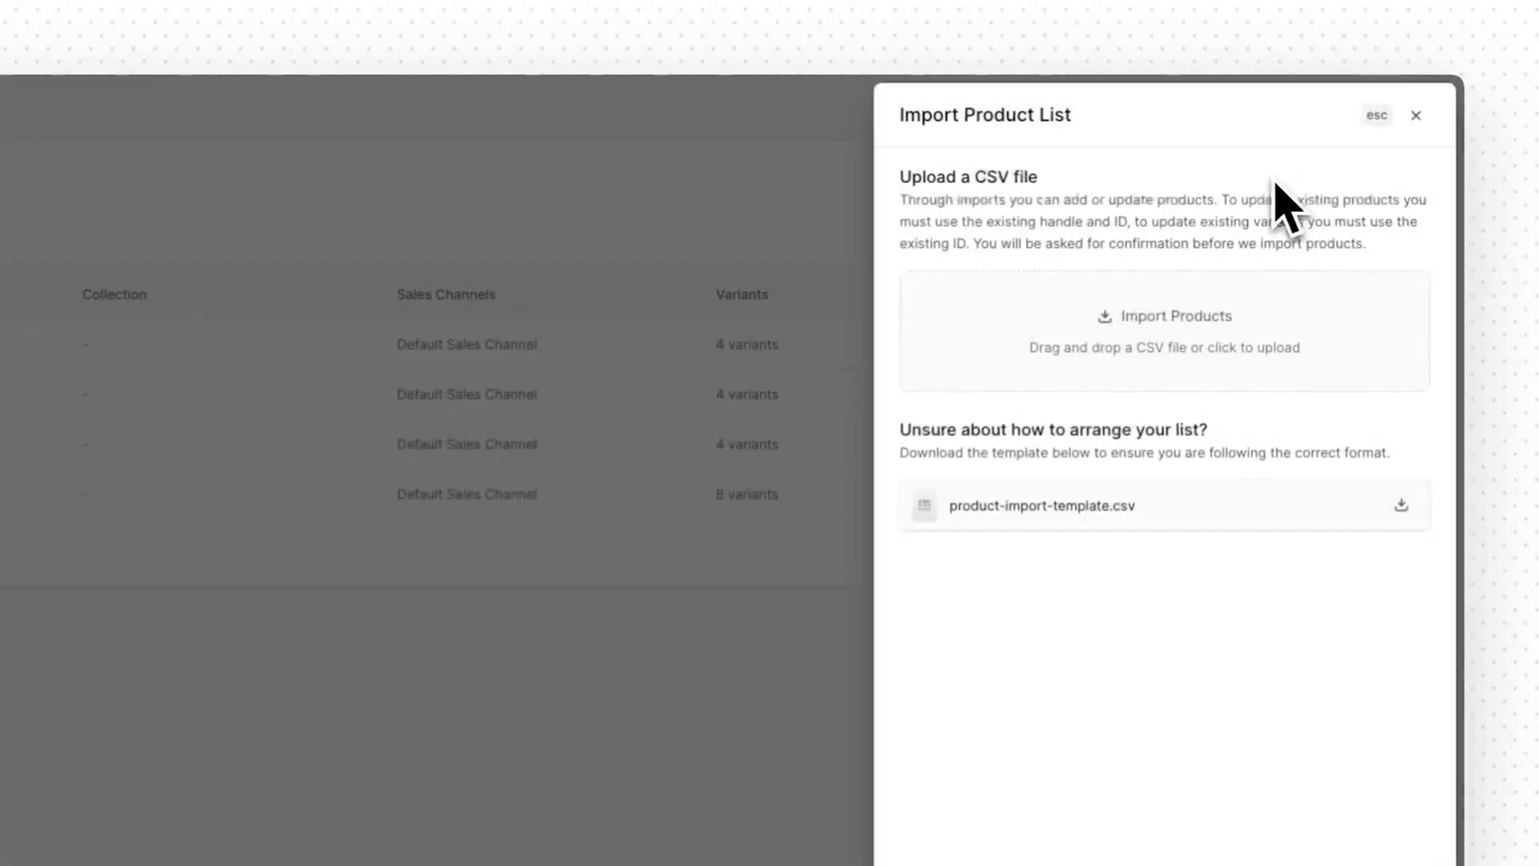
click(1164, 331)
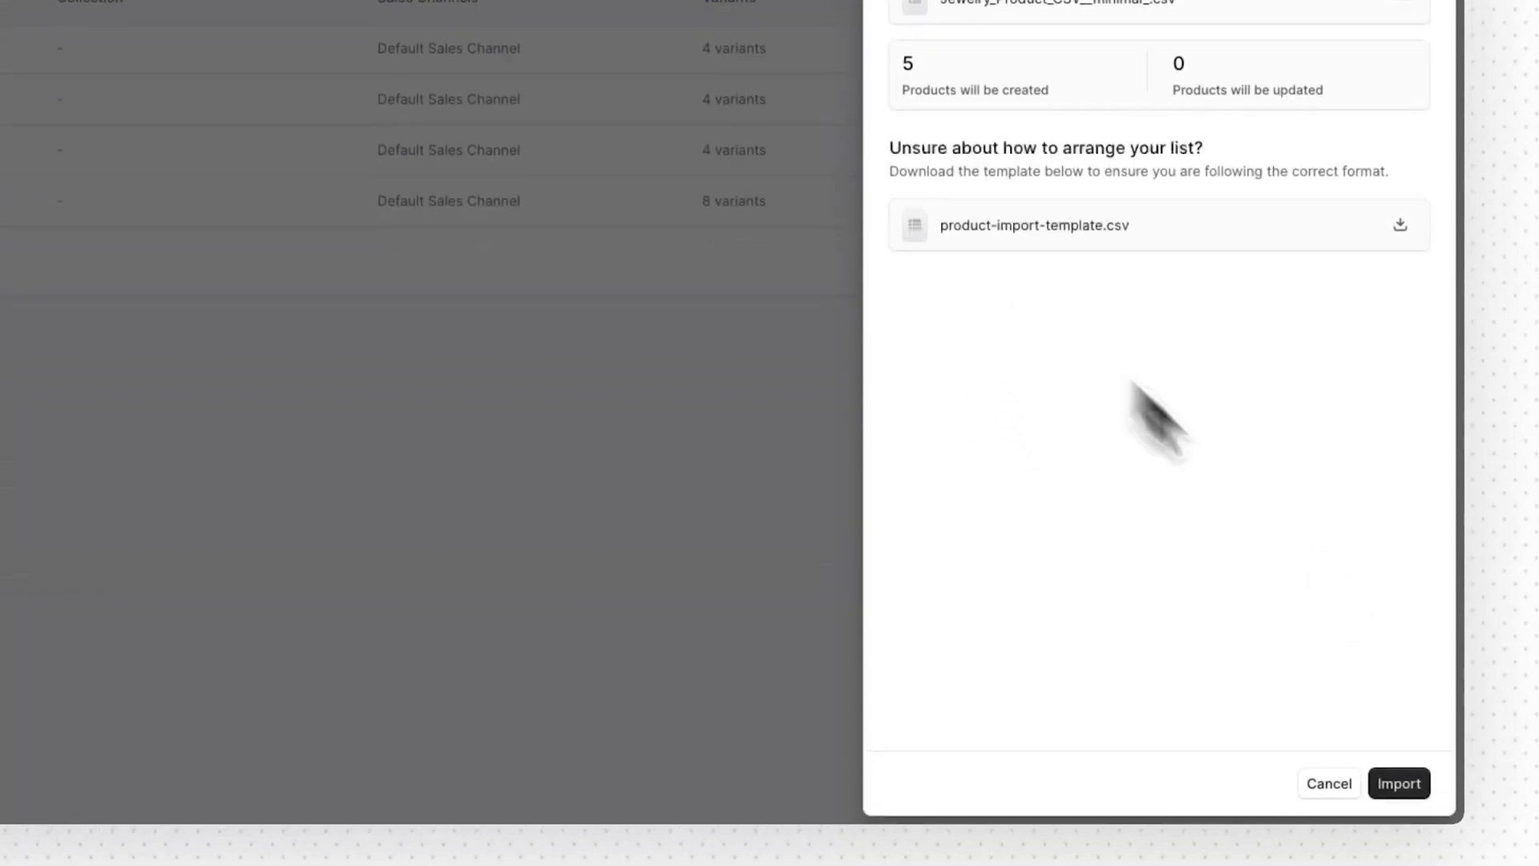
click(1402, 785)
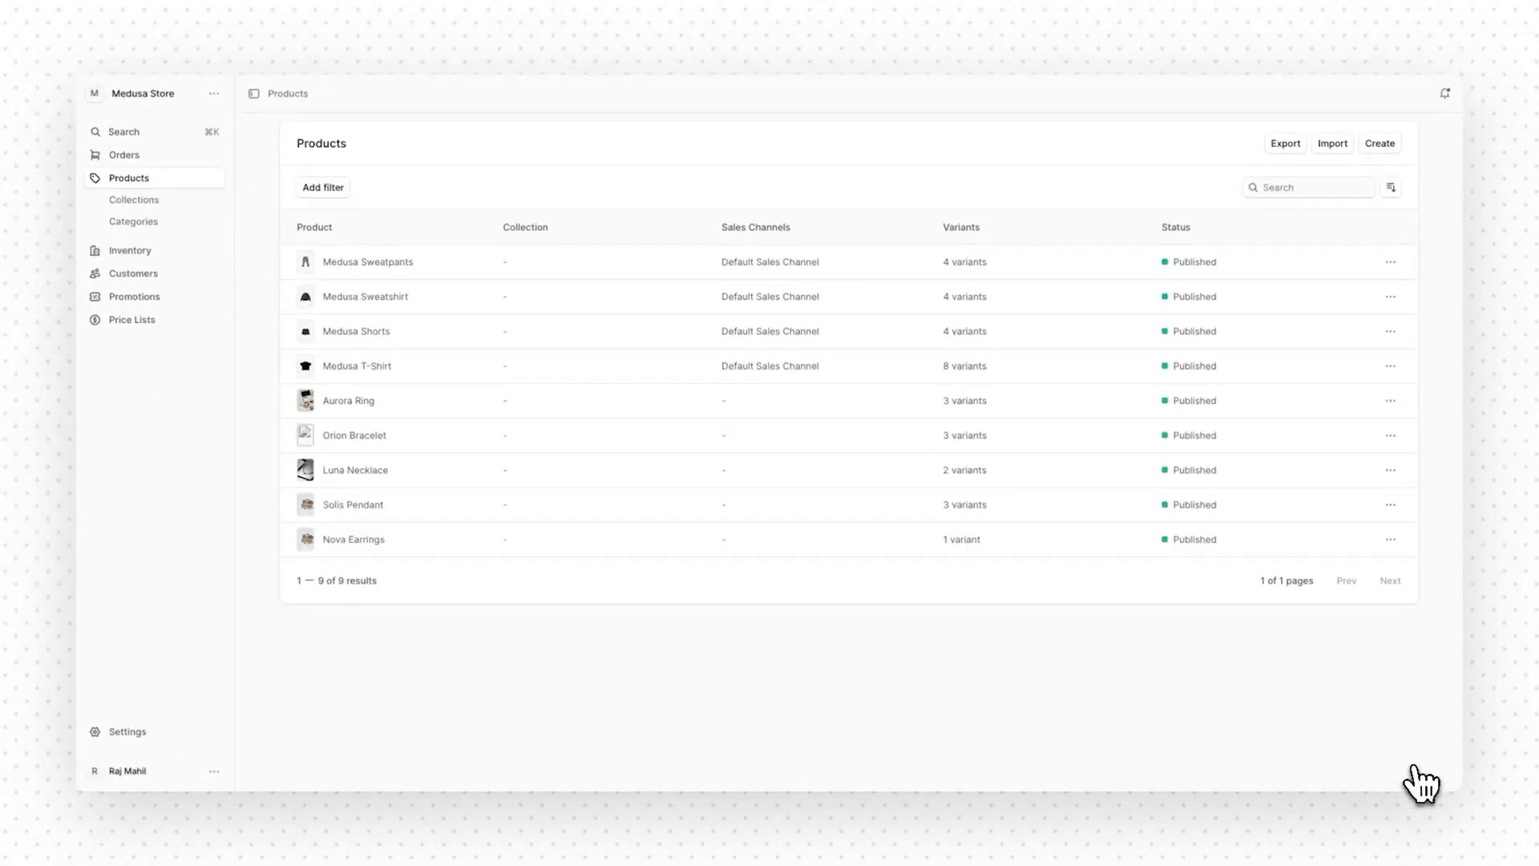
click(1442, 96)
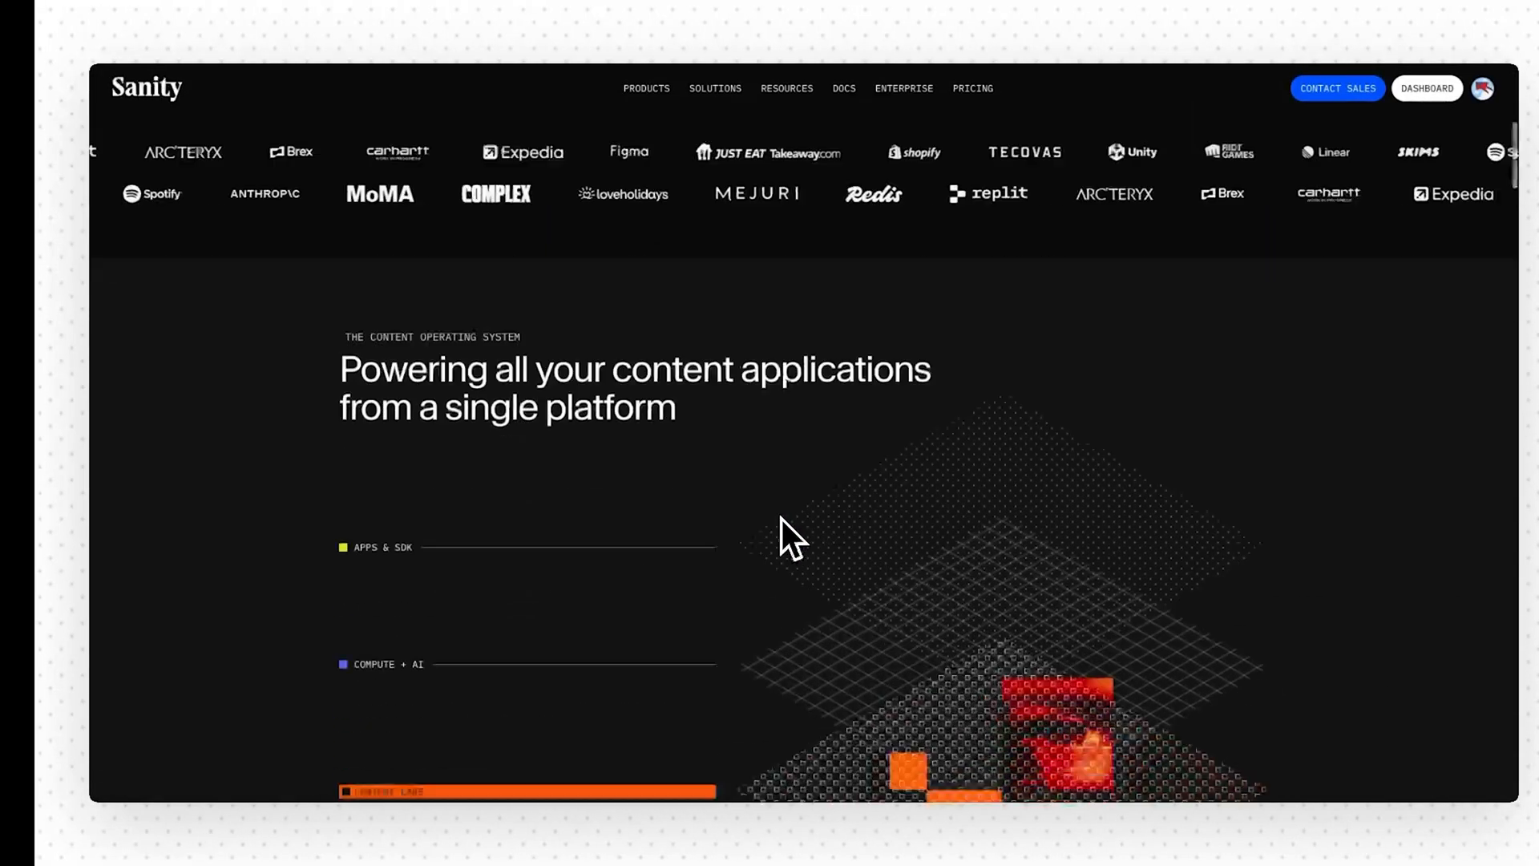
scroll(down, 3)
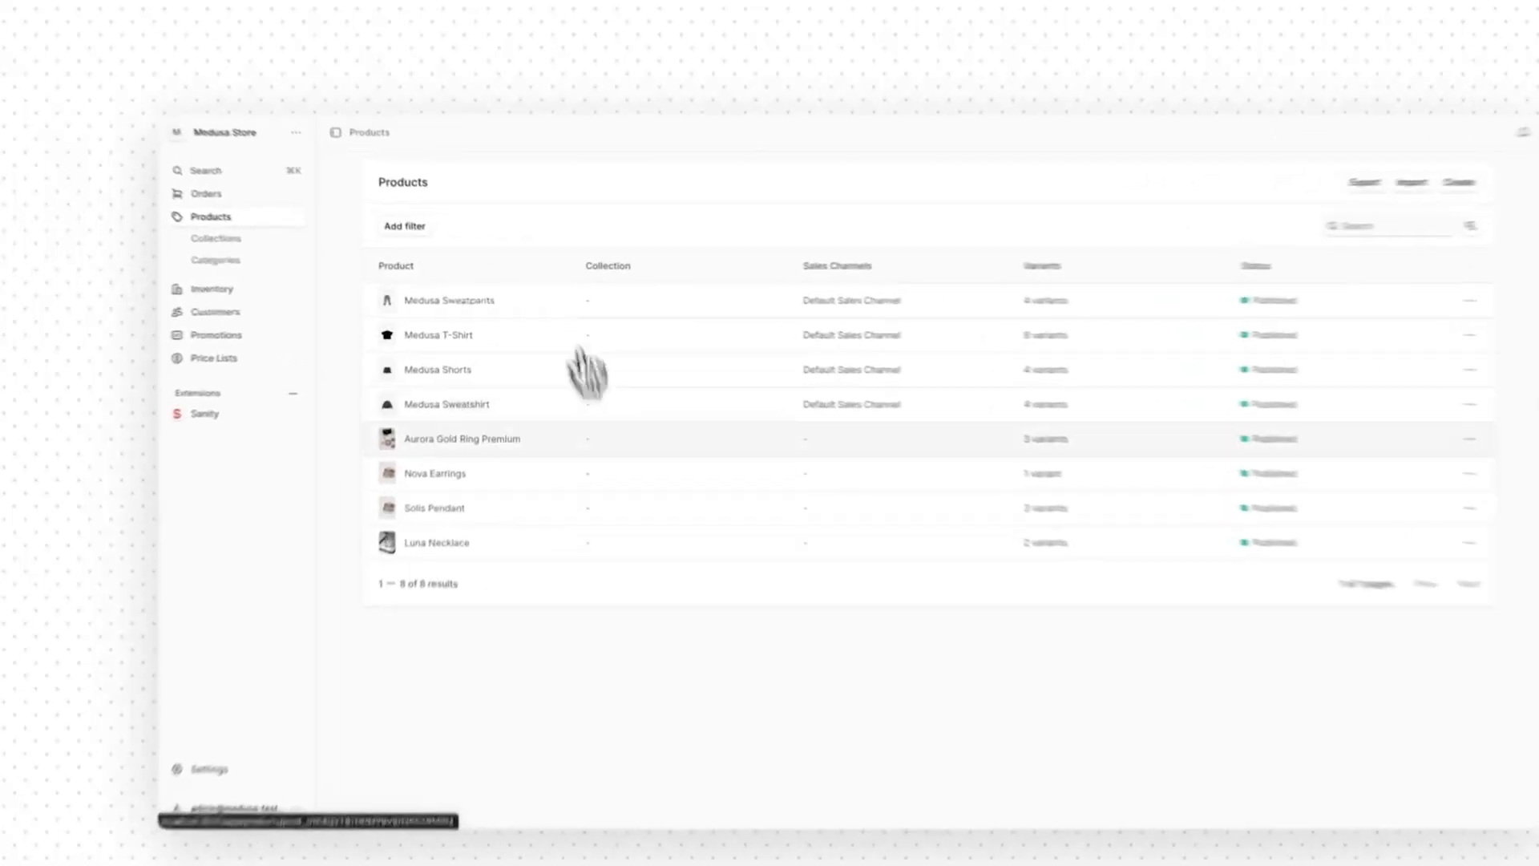
Open Aurora Gold Ring Premium and go to its Size 7 variant page.
click(462, 439)
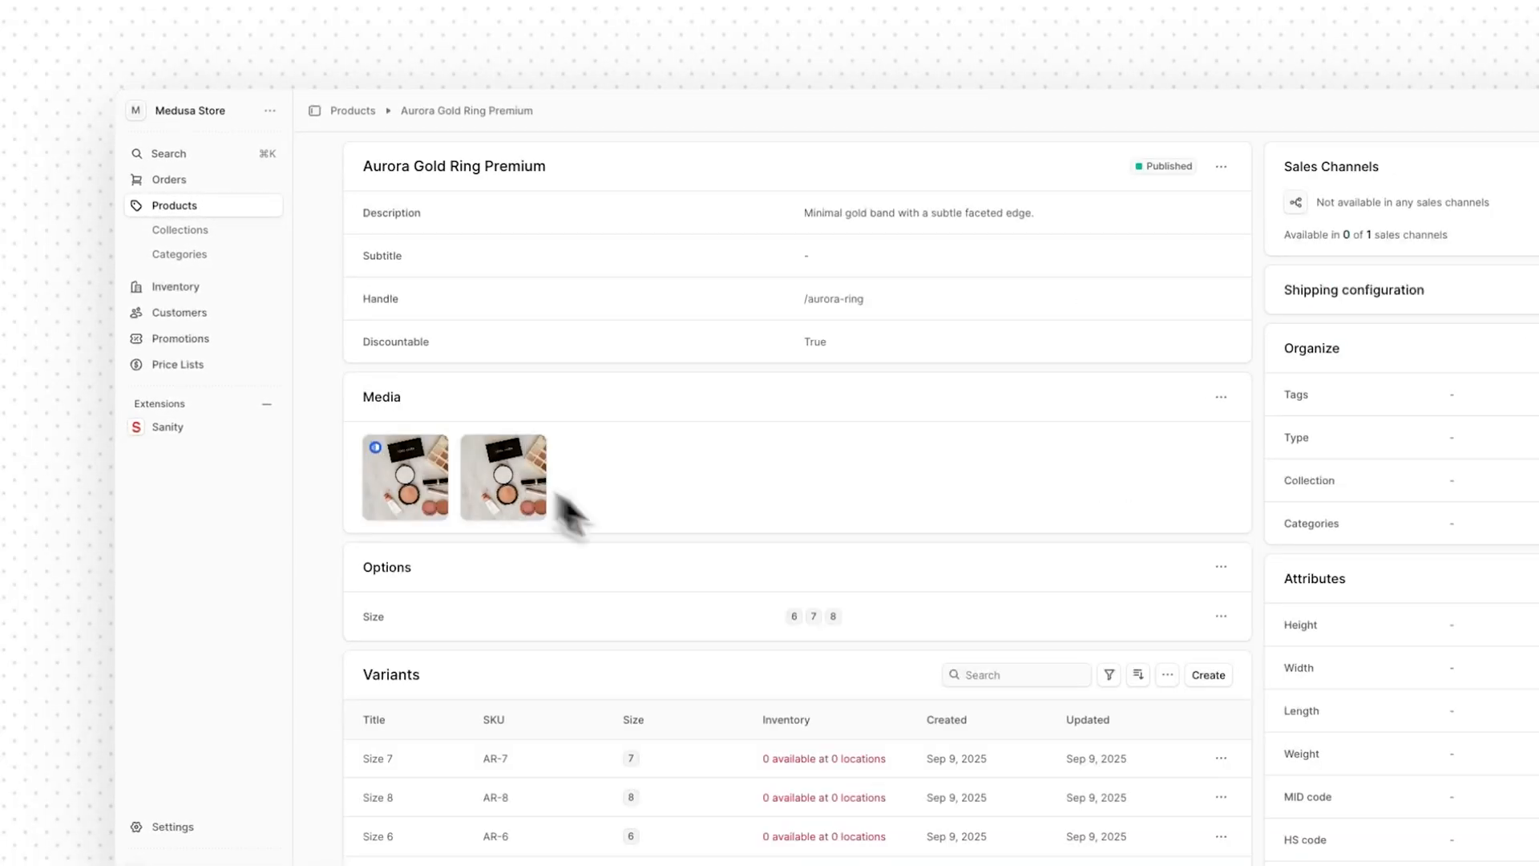
click(376, 759)
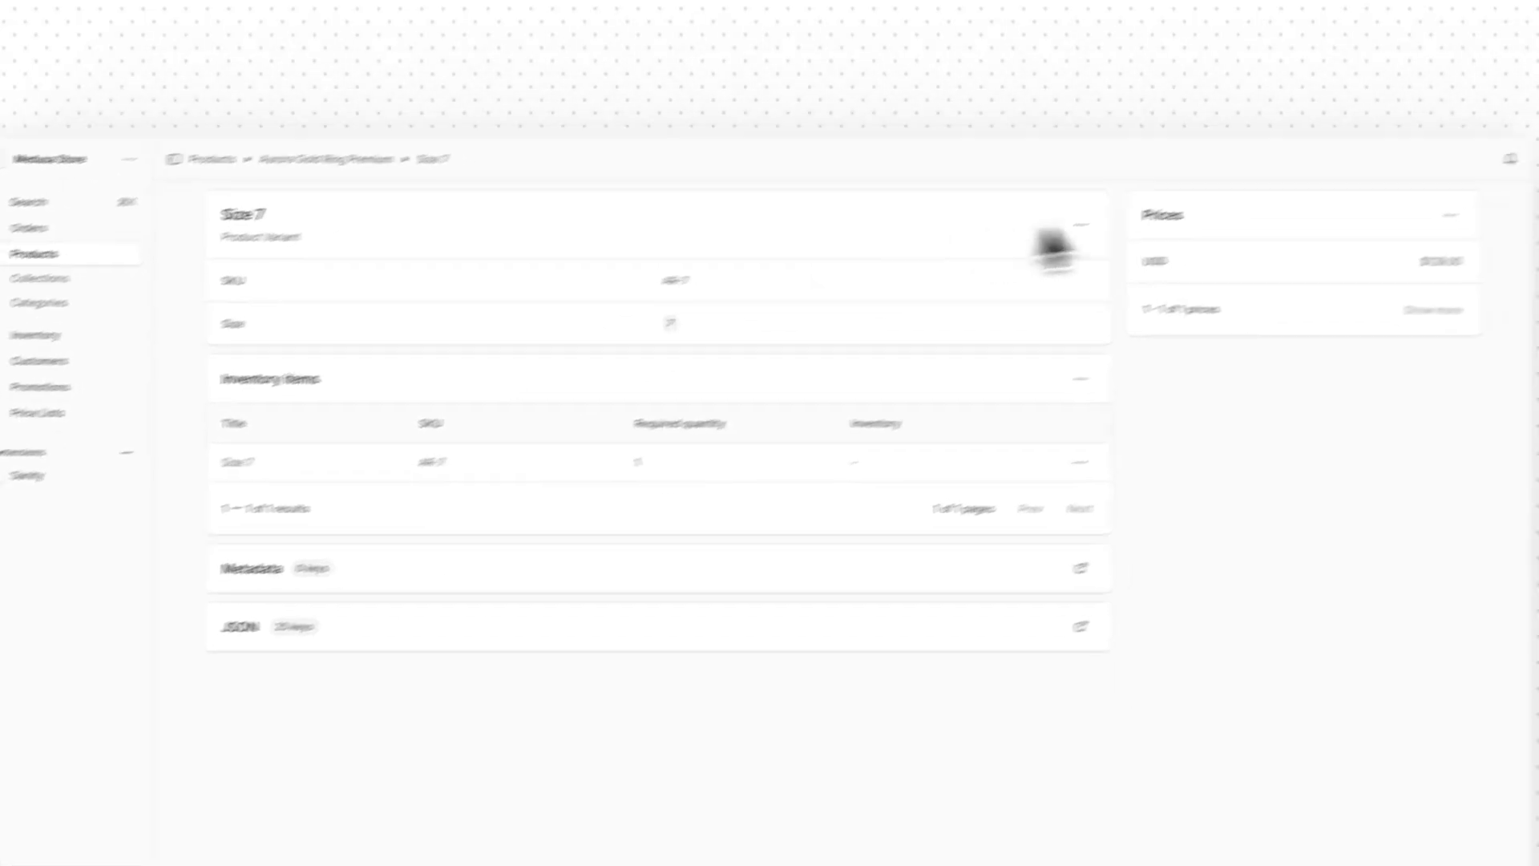